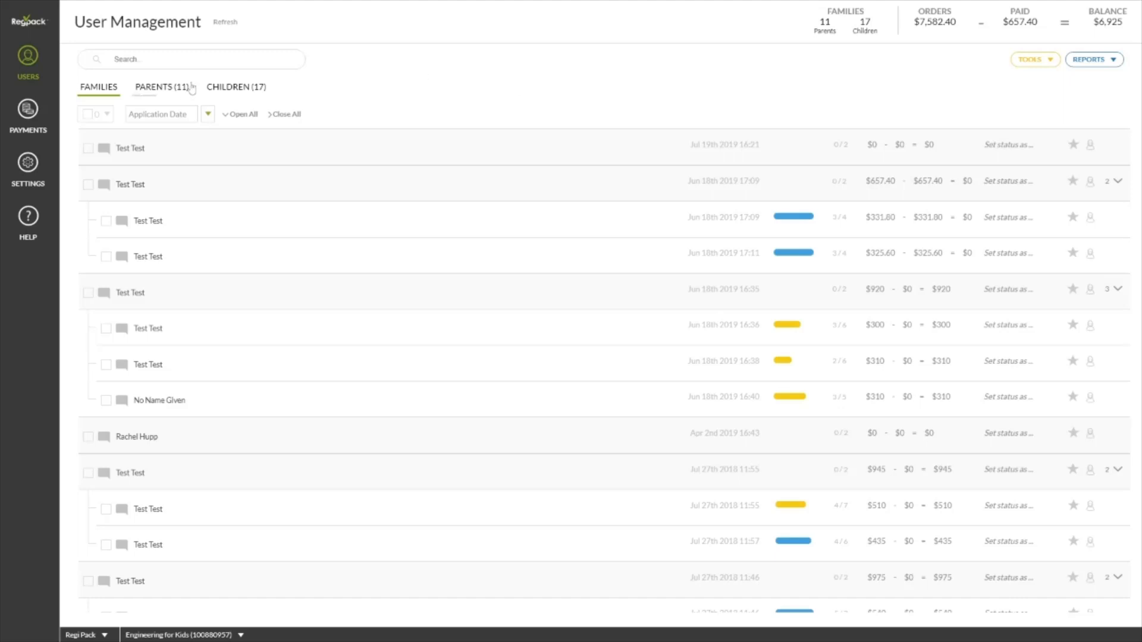
Bring up the filter suggestions from the User Management search field.
left_click(190, 59)
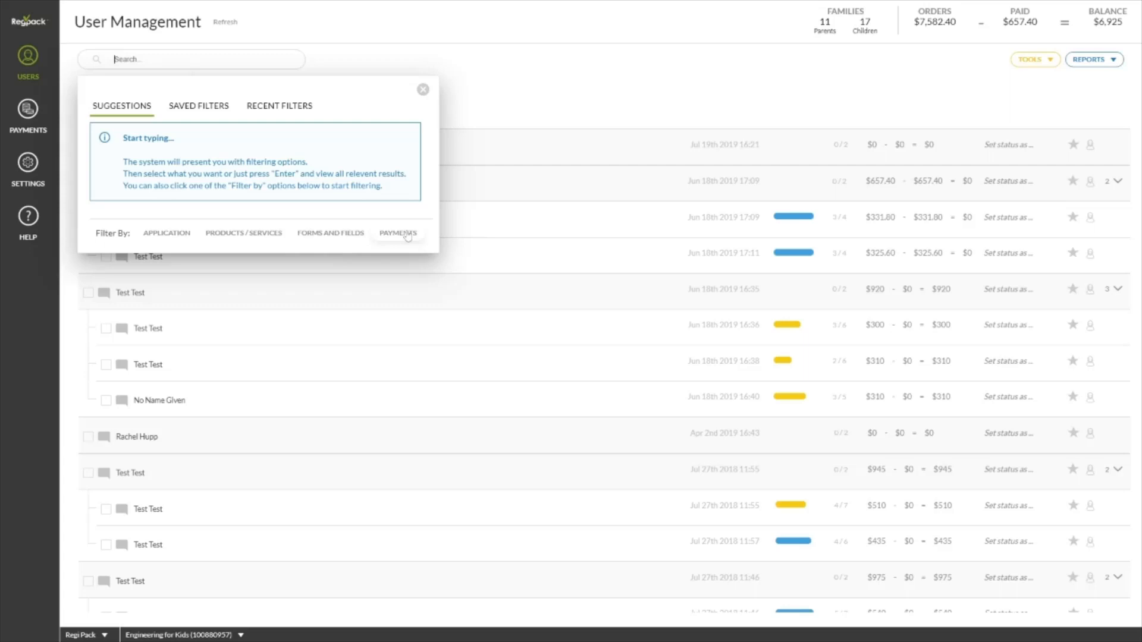
mouse_move(329, 233)
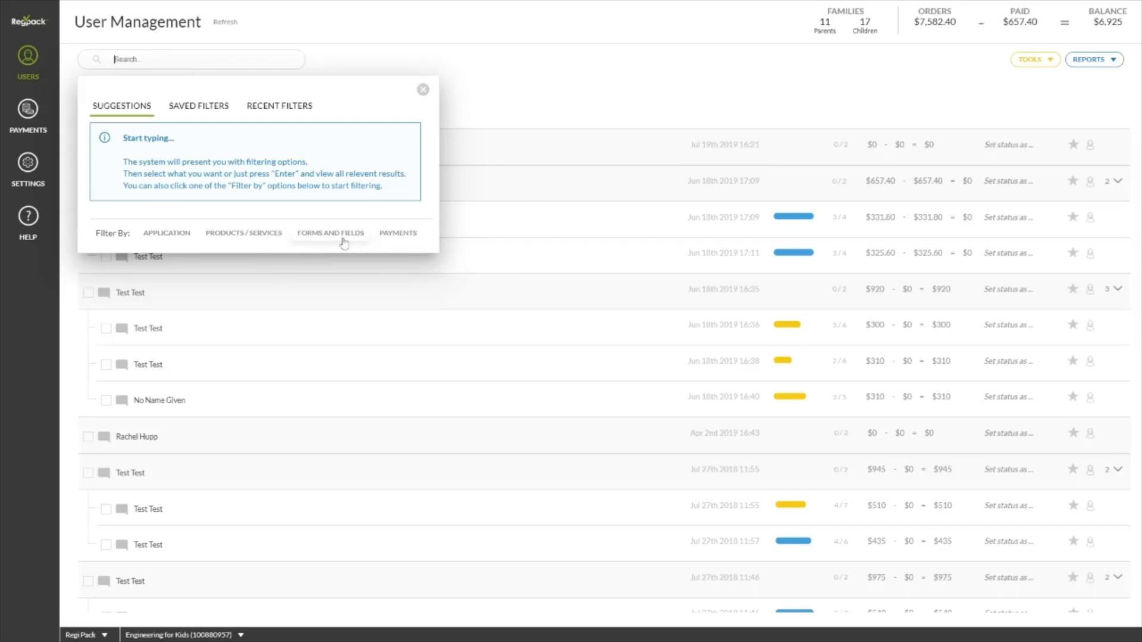
mouse_move(274, 241)
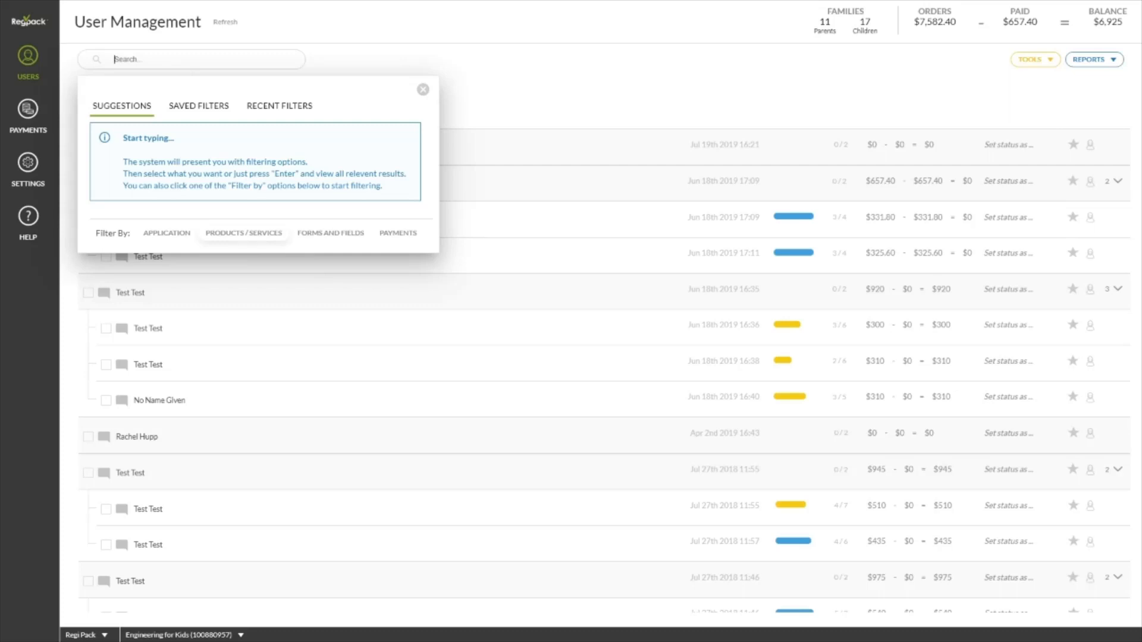
Apply the recent 'Elementary School Junior Engineers $30 is Ordered' filter, narrowing the list to 5 families.
left_click(198, 106)
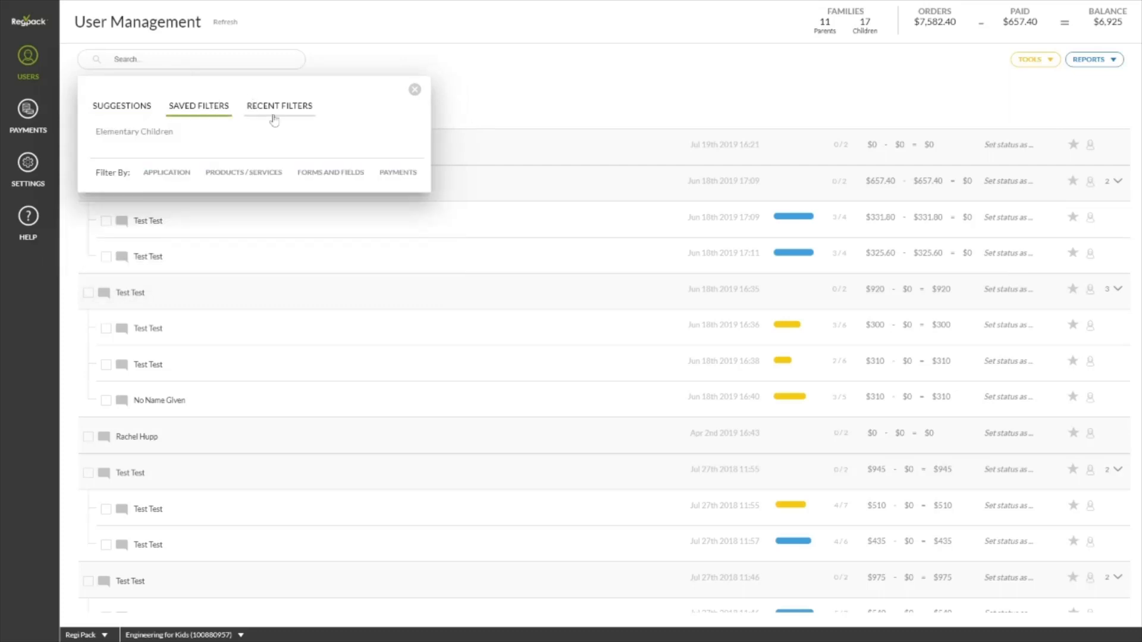
left_click(280, 106)
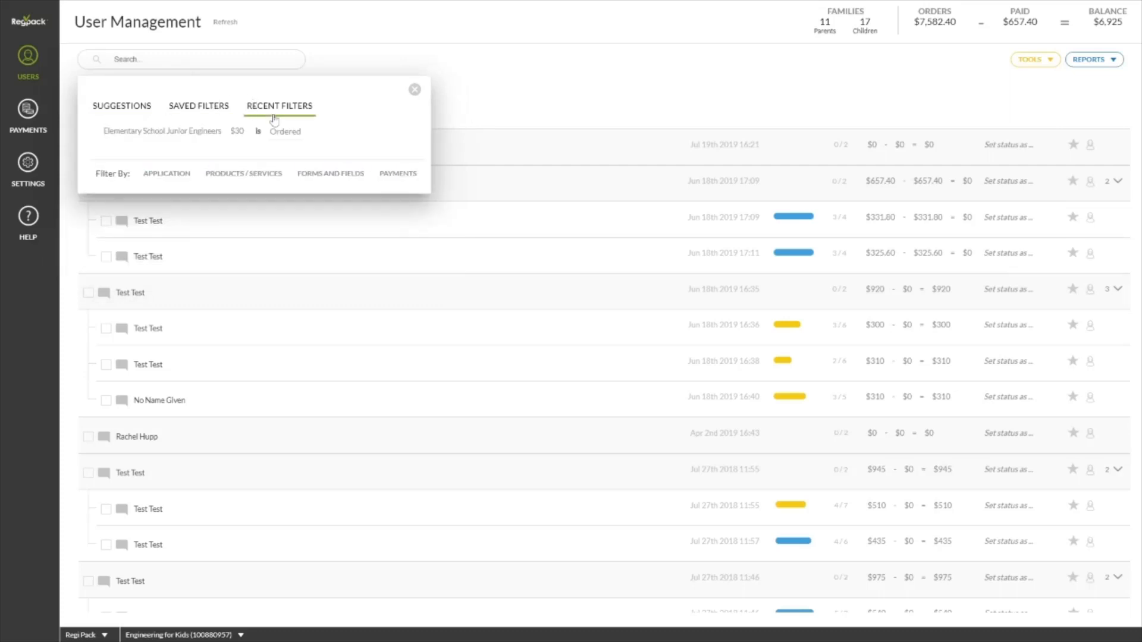
left_click(199, 106)
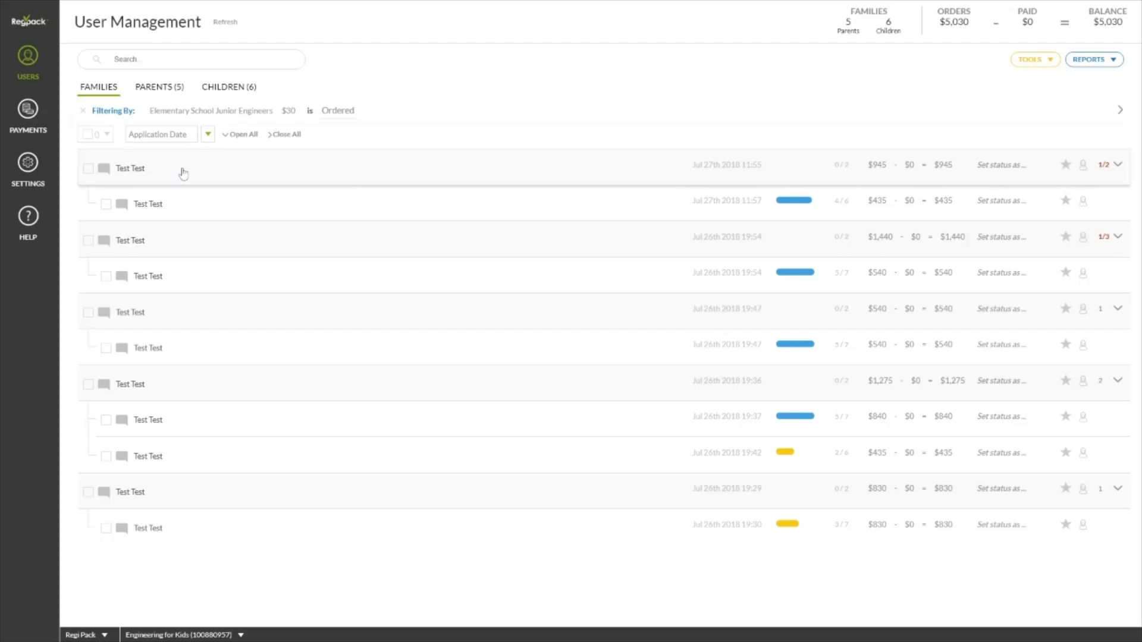
Select all filtered families and children and review the bulk Tools options.
left_click(88, 135)
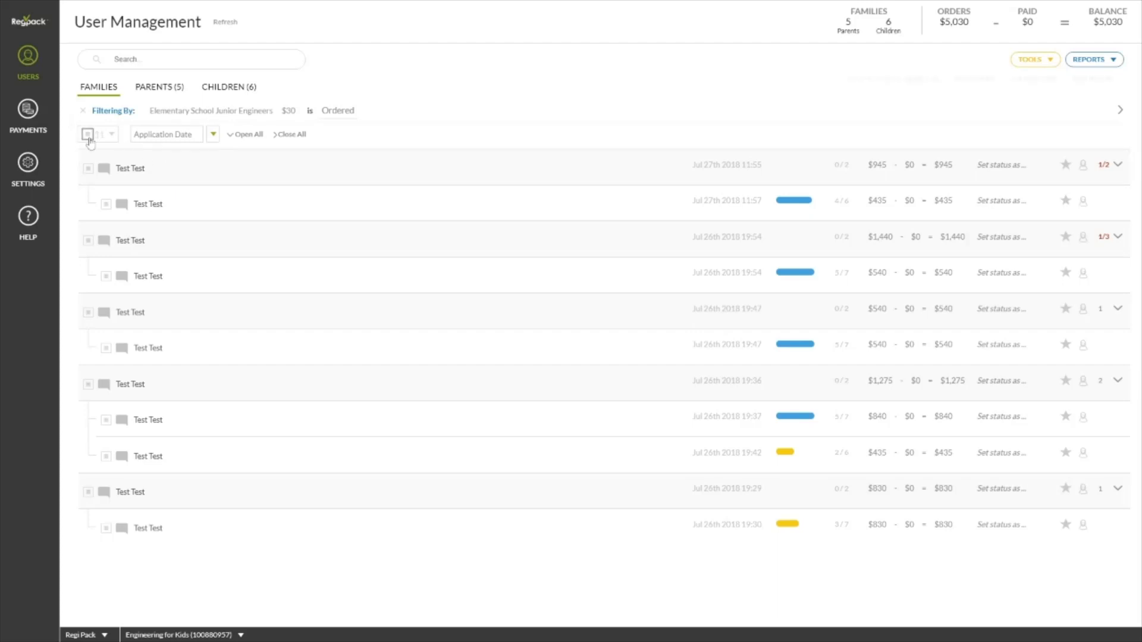
left_click(88, 134)
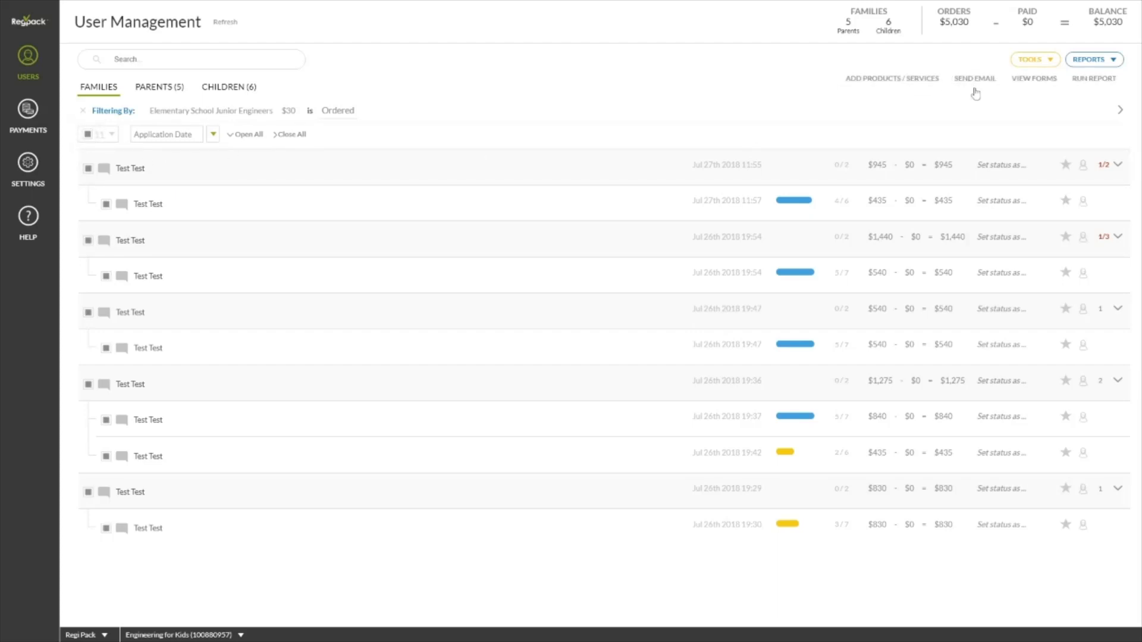
mouse_move(1044, 108)
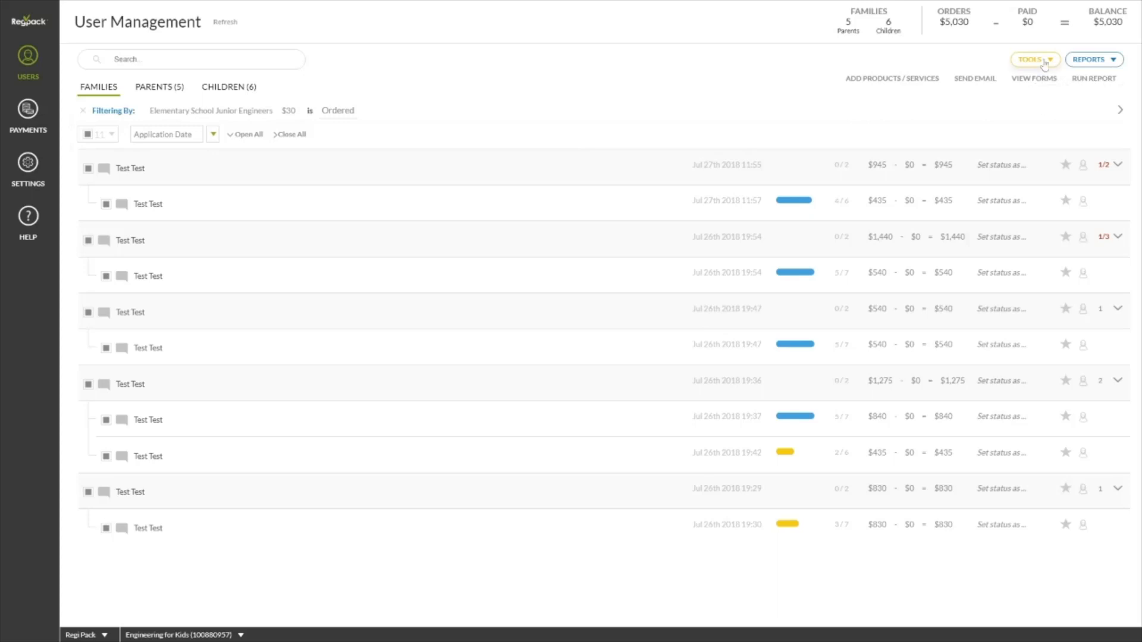
left_click(1033, 60)
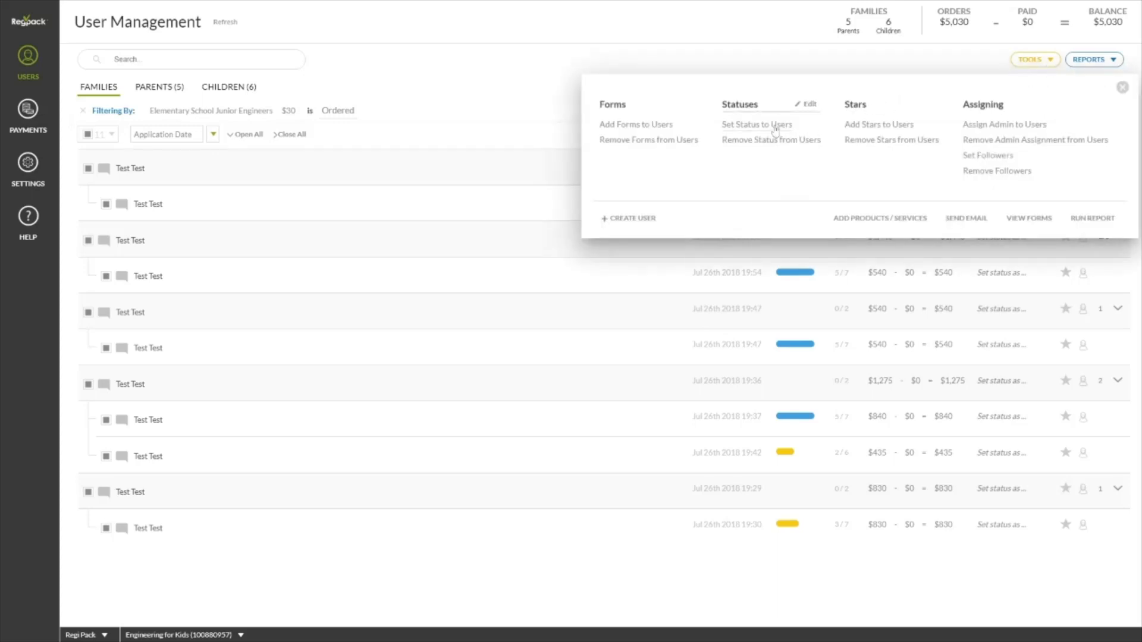
left_click(501, 105)
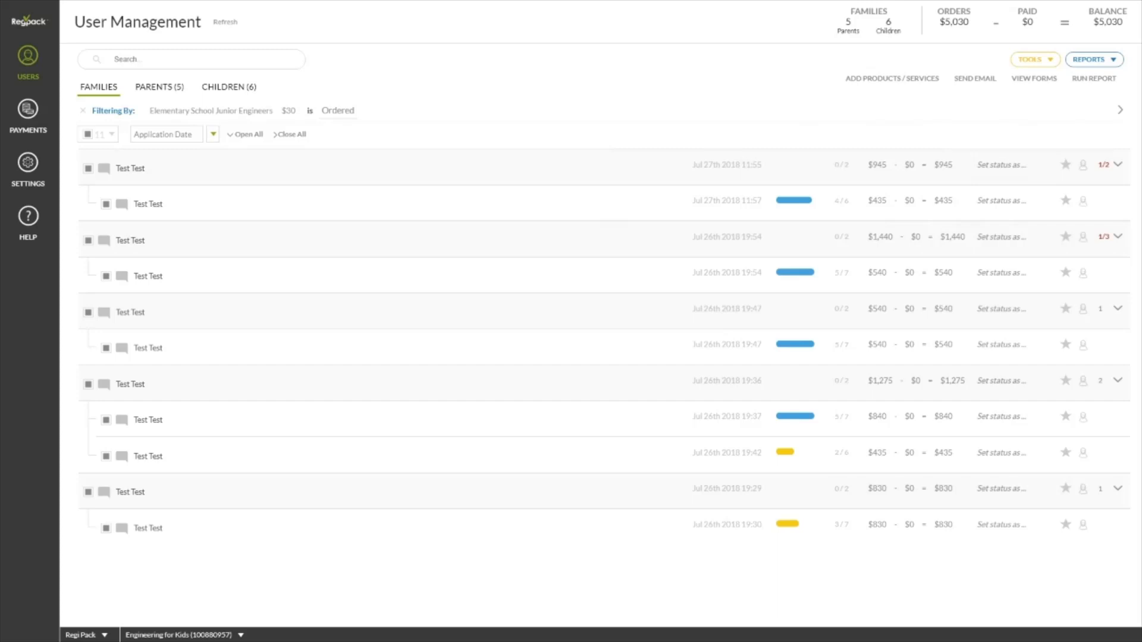
mouse_move(489, 100)
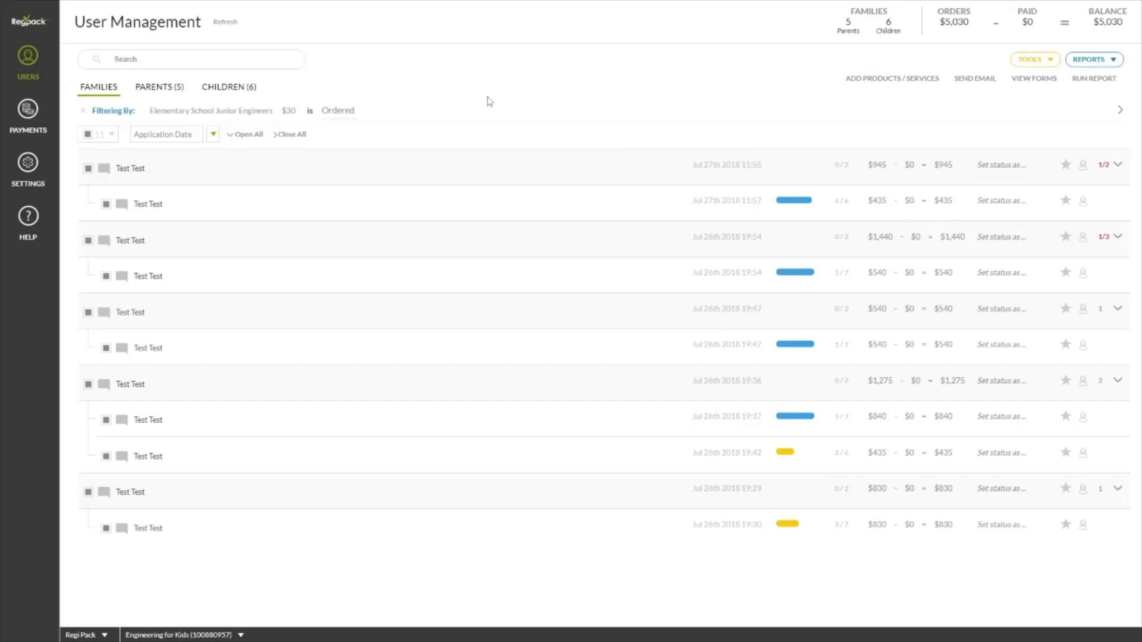
Inspect the $435 Test Test child's Forms, Family and Emails in the side panel, then close it.
left_click(148, 204)
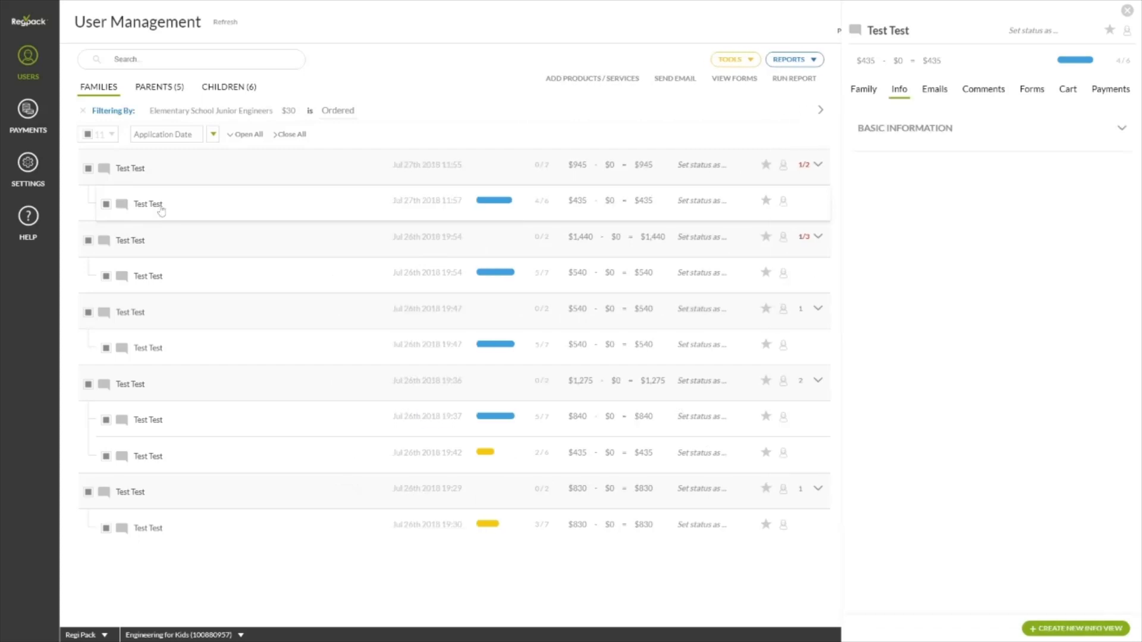
left_click(1032, 90)
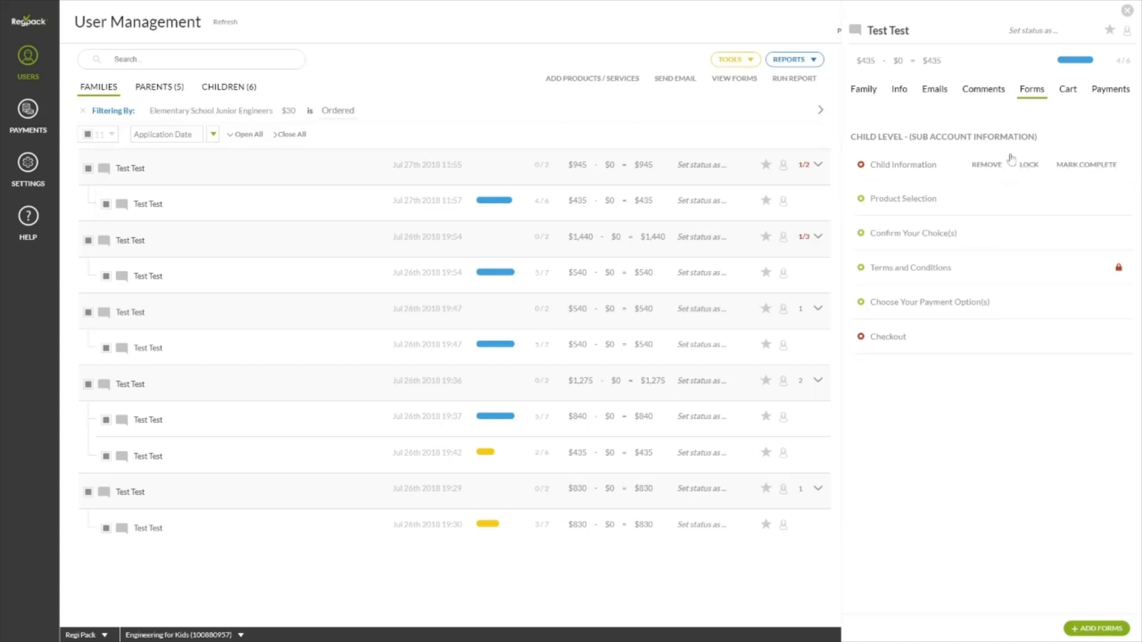
left_click(864, 90)
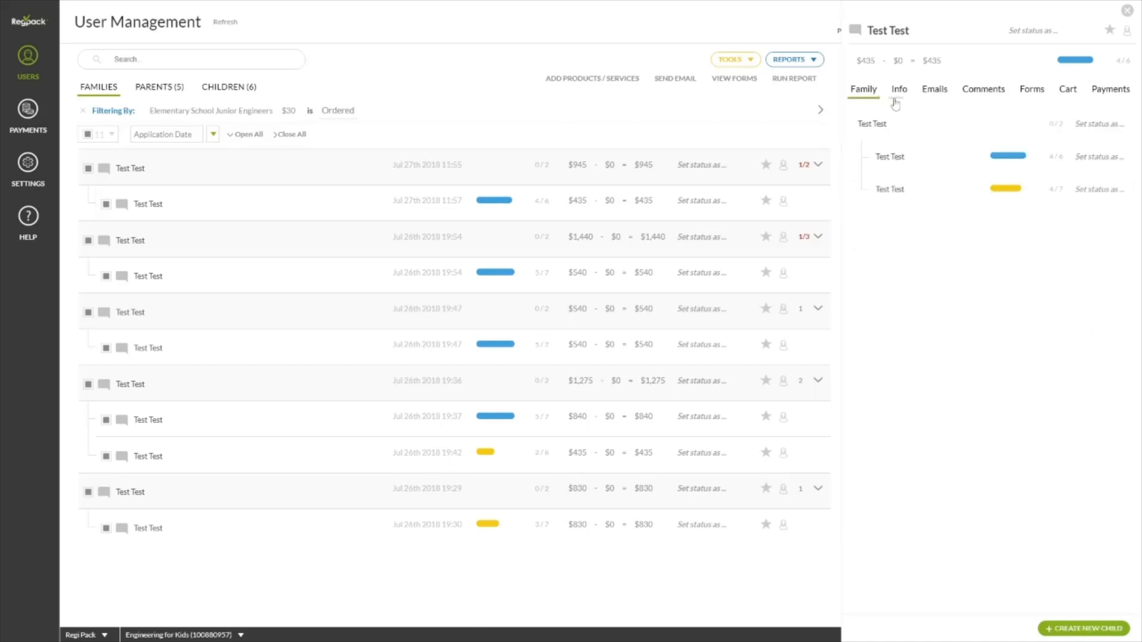
left_click(935, 89)
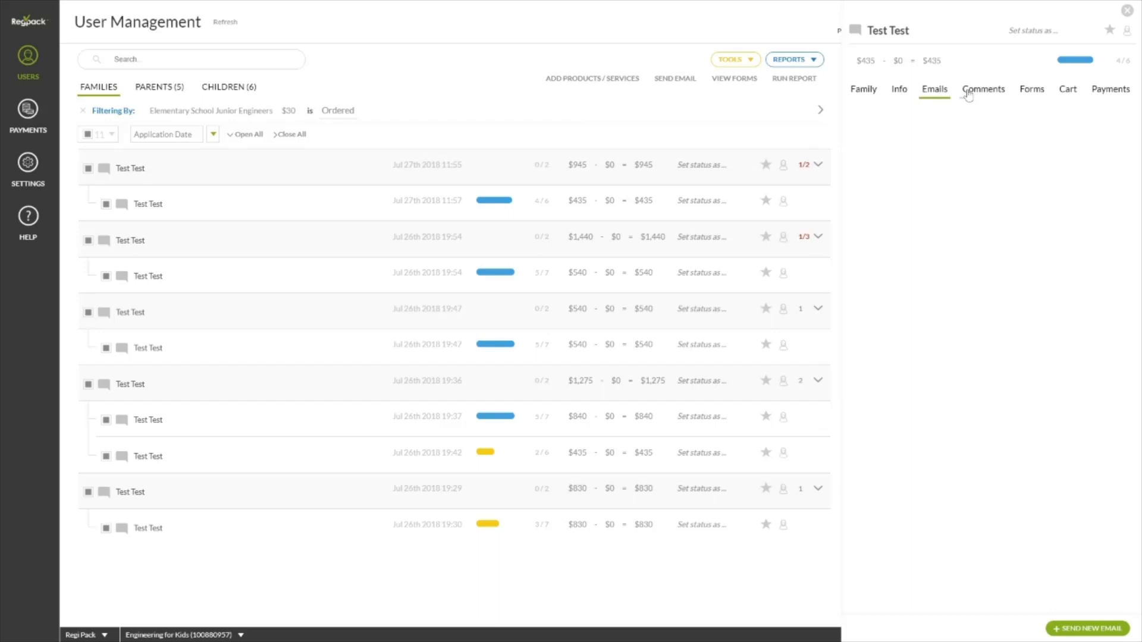
left_click(1126, 11)
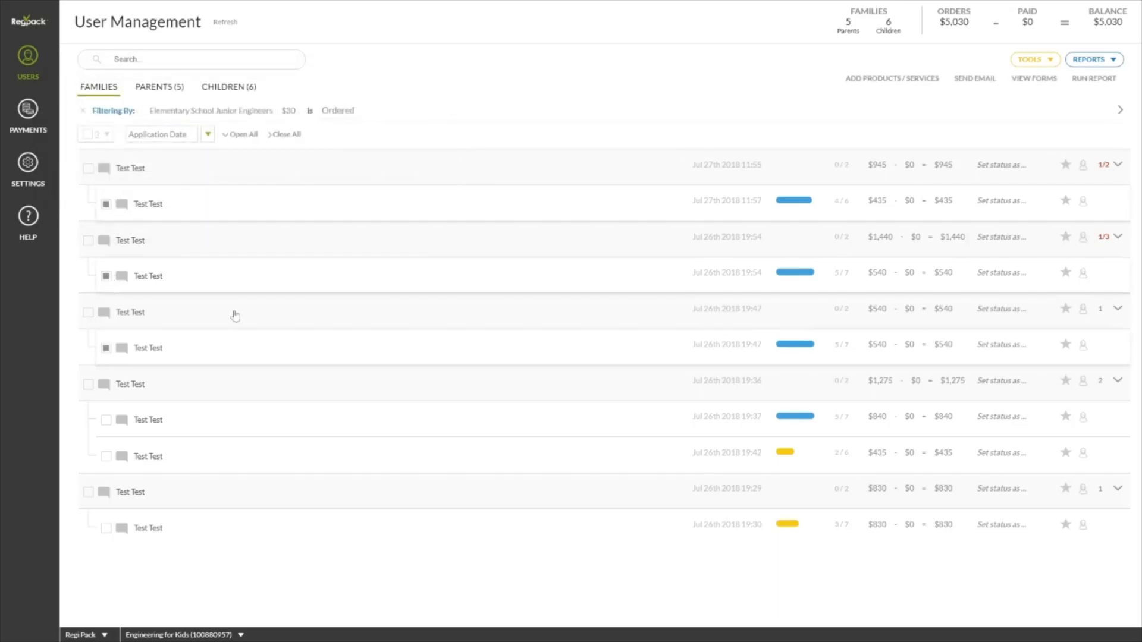
left_click(1030, 60)
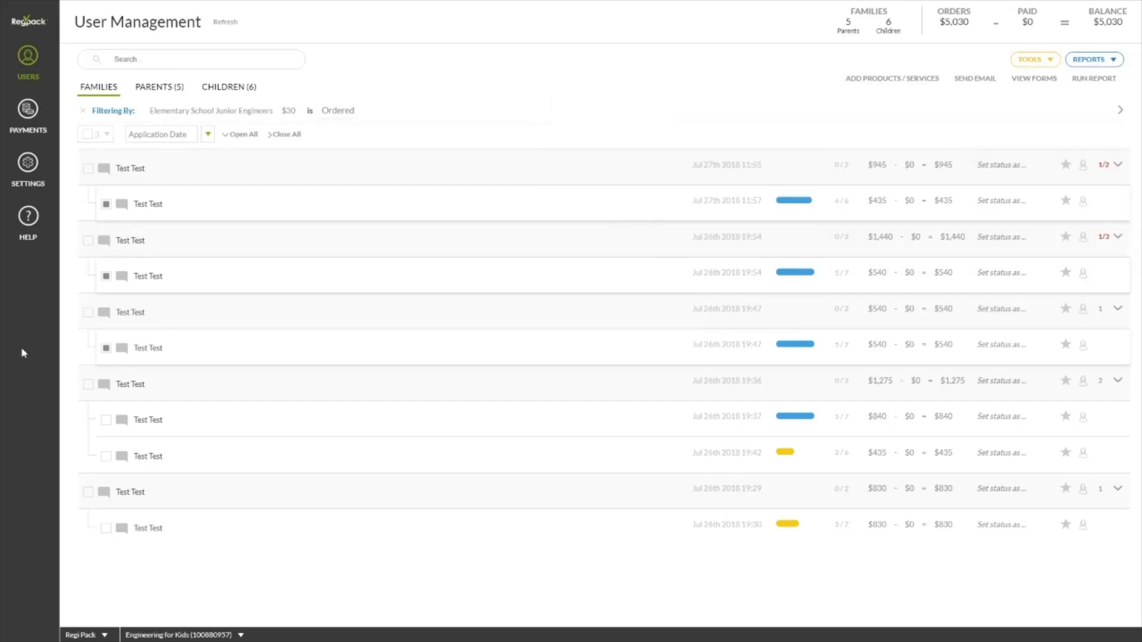
mouse_move(27, 216)
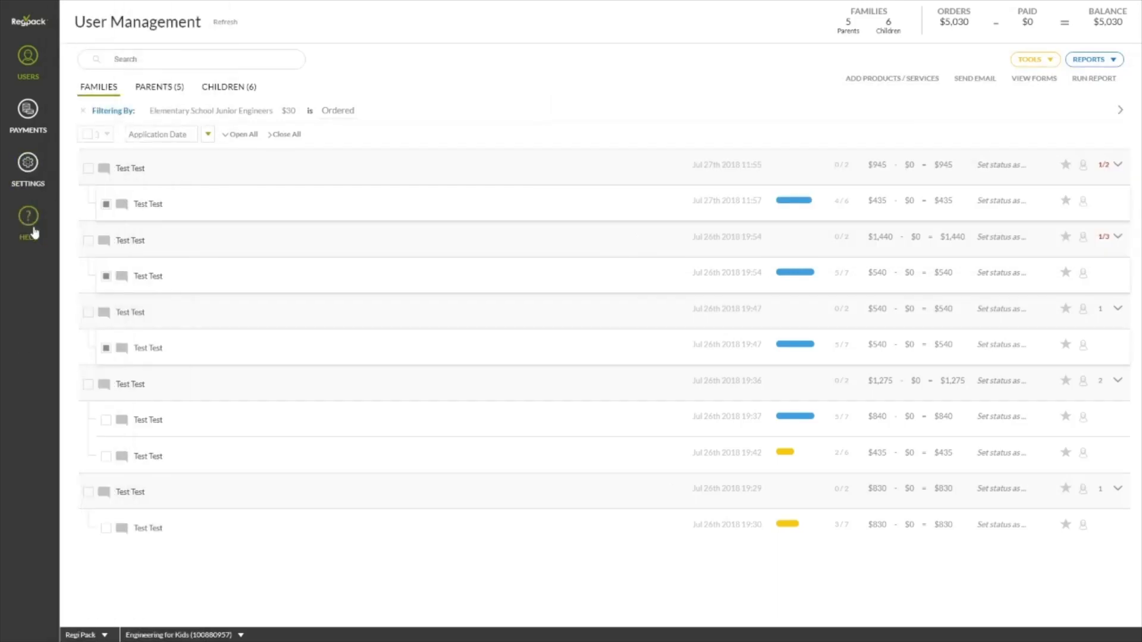
left_click(27, 222)
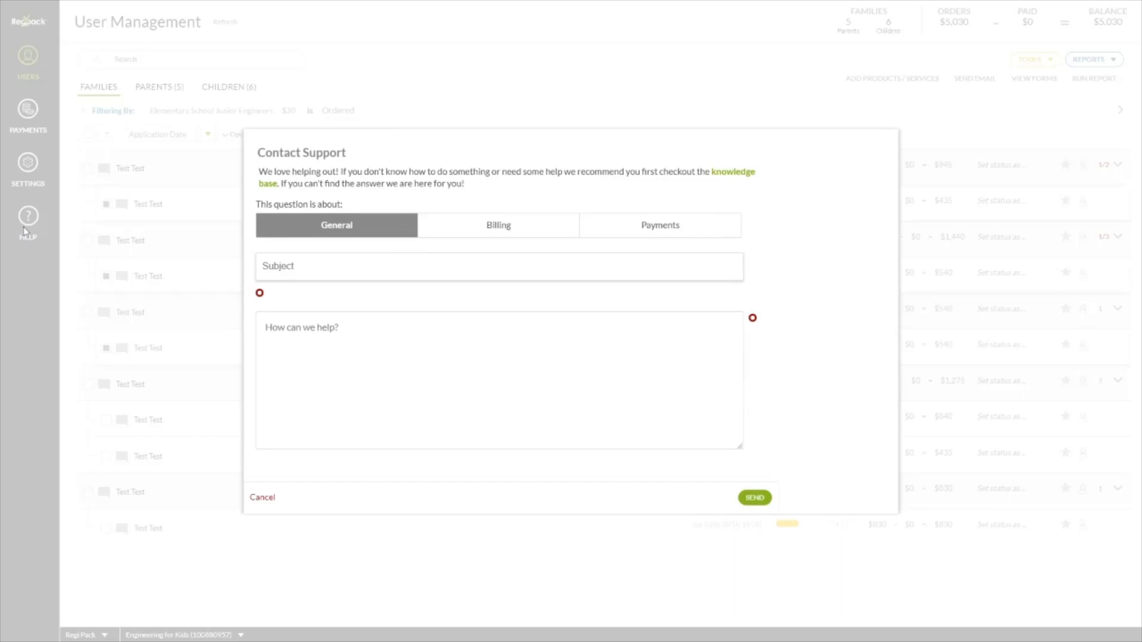
left_click(261, 498)
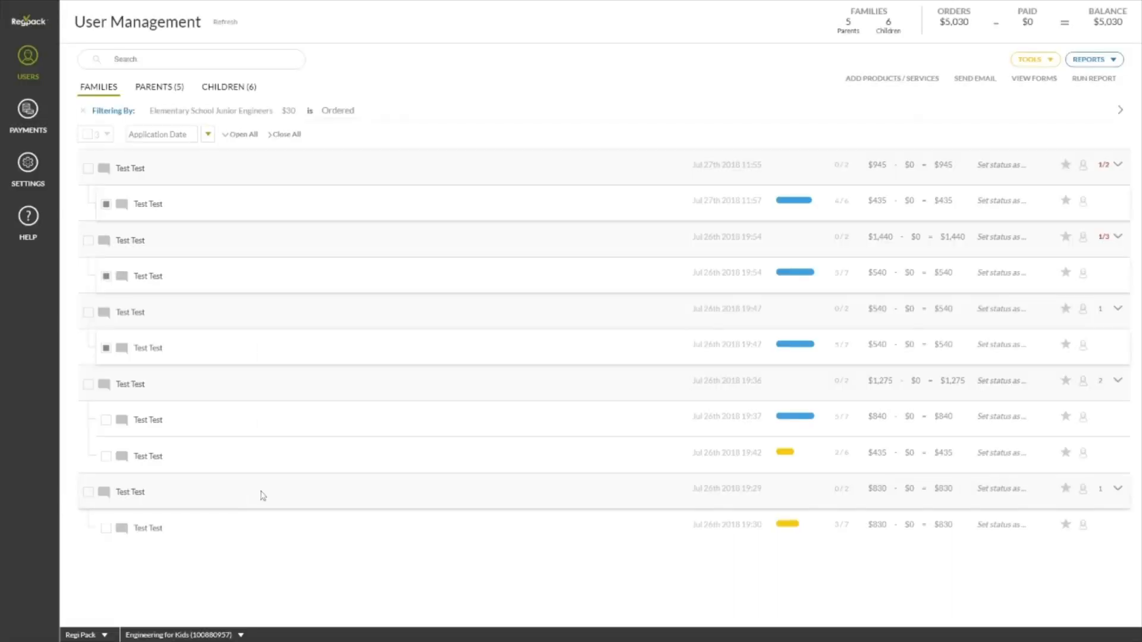
mouse_move(142, 366)
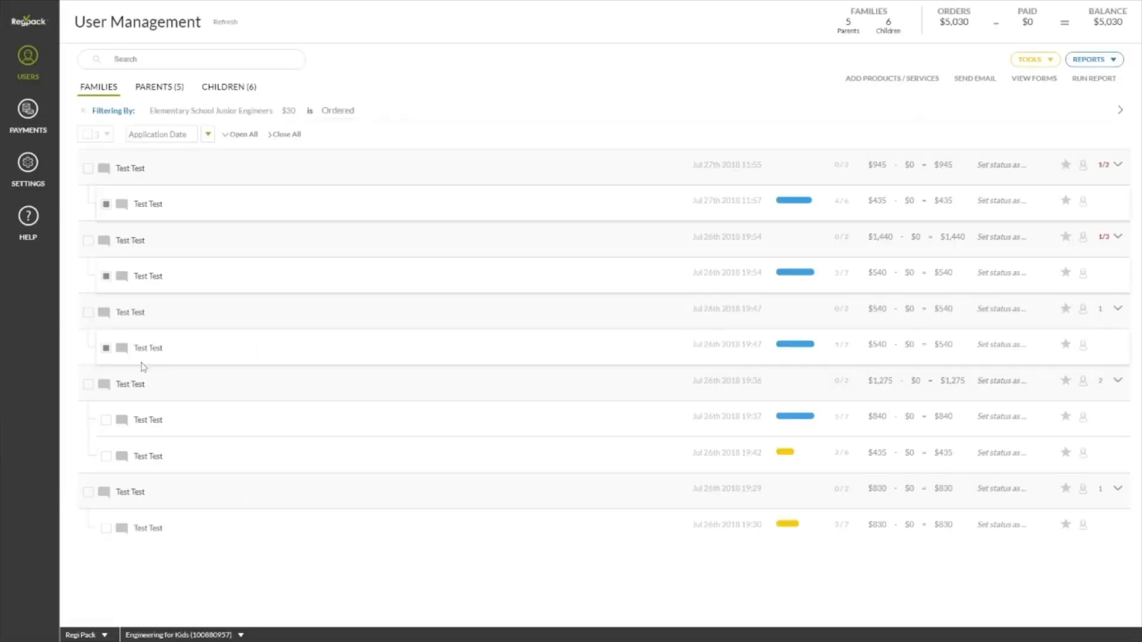
mouse_move(283, 311)
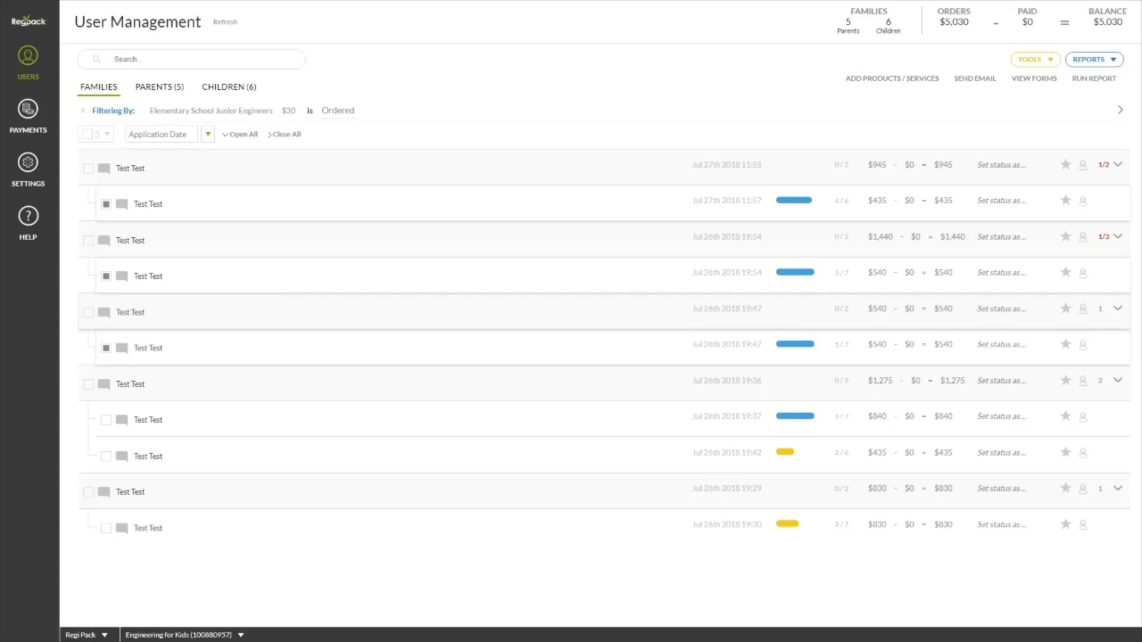
mouse_move(371, 512)
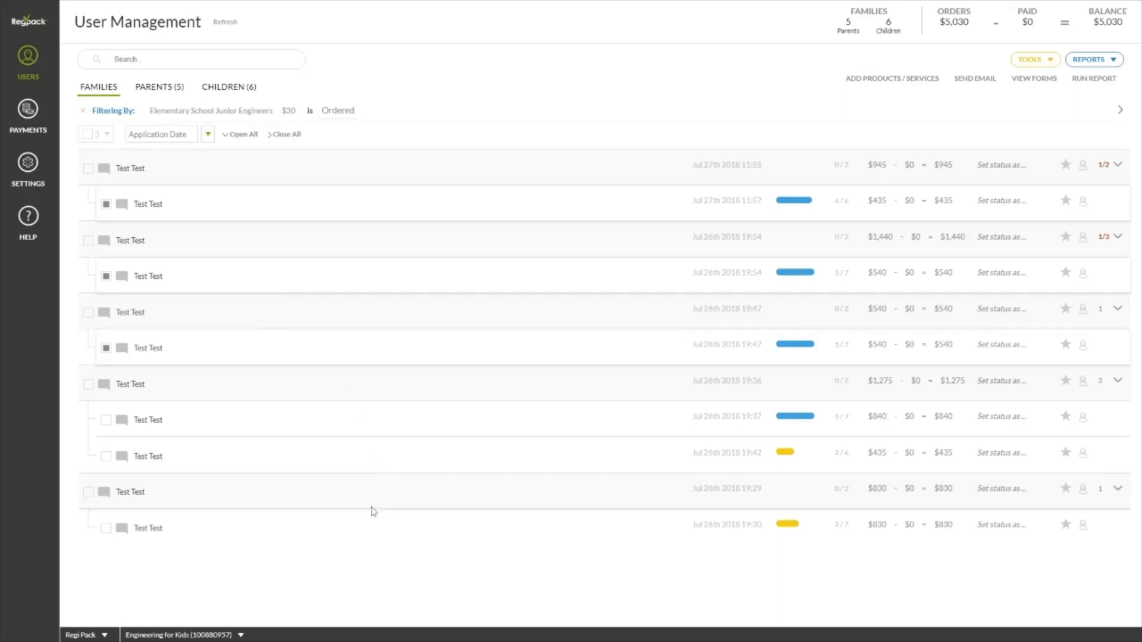
mouse_move(336, 552)
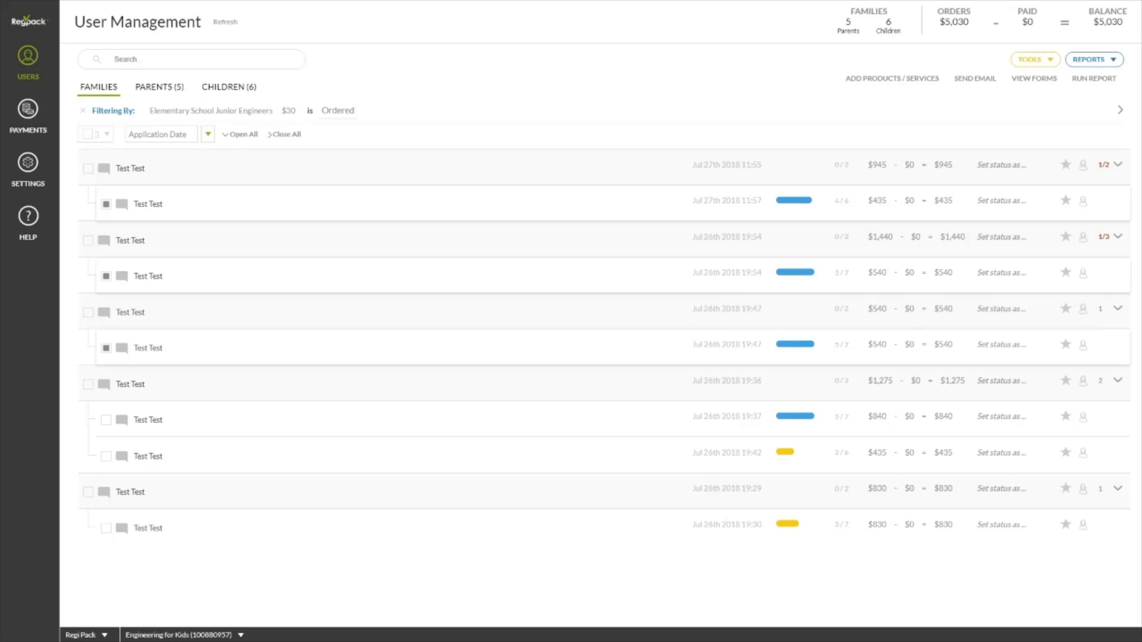
mouse_move(242, 612)
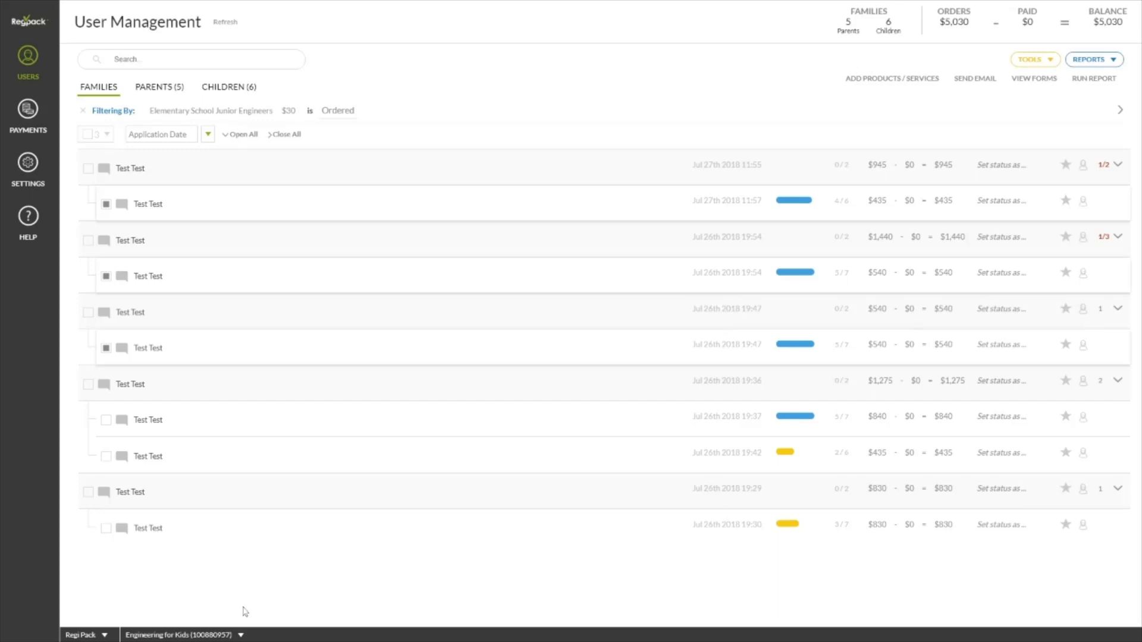
Start the new-project wizard from the bottom-bar project selector.
left_click(184, 634)
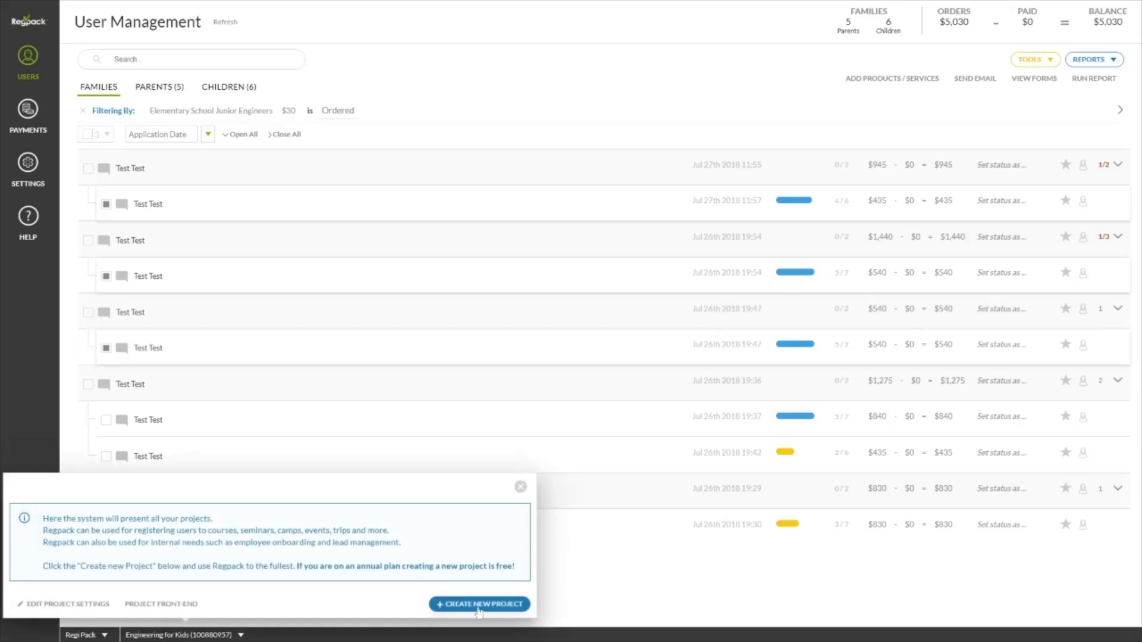
left_click(479, 604)
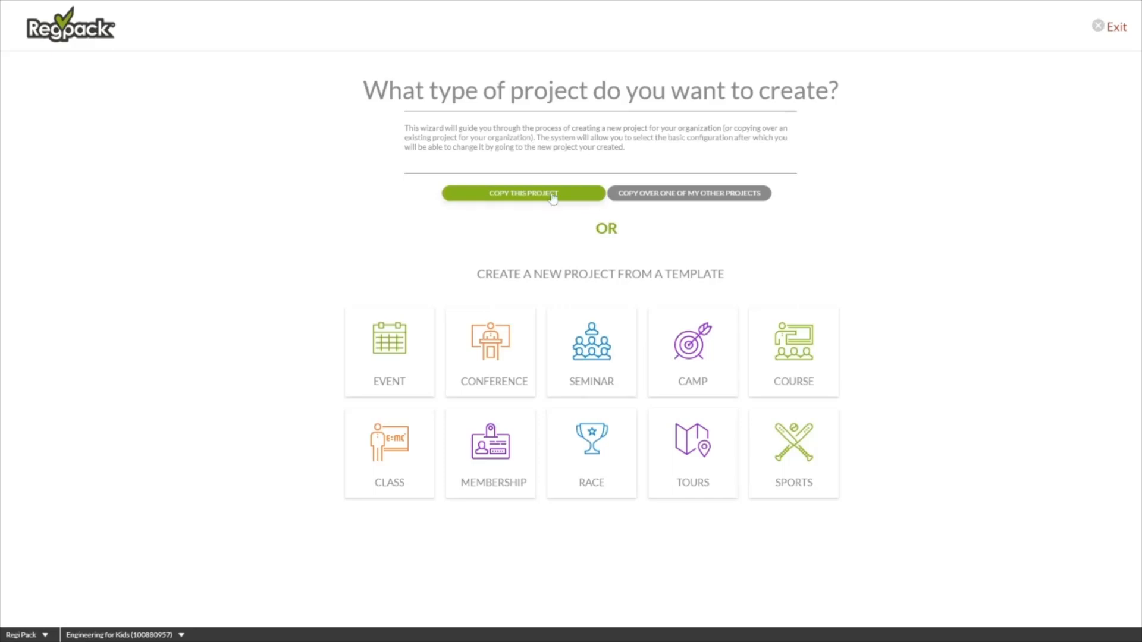
Choose Copy This Project with Project Manager set to Yes, leave the wizard, and bring up Contact Support.
left_click(524, 192)
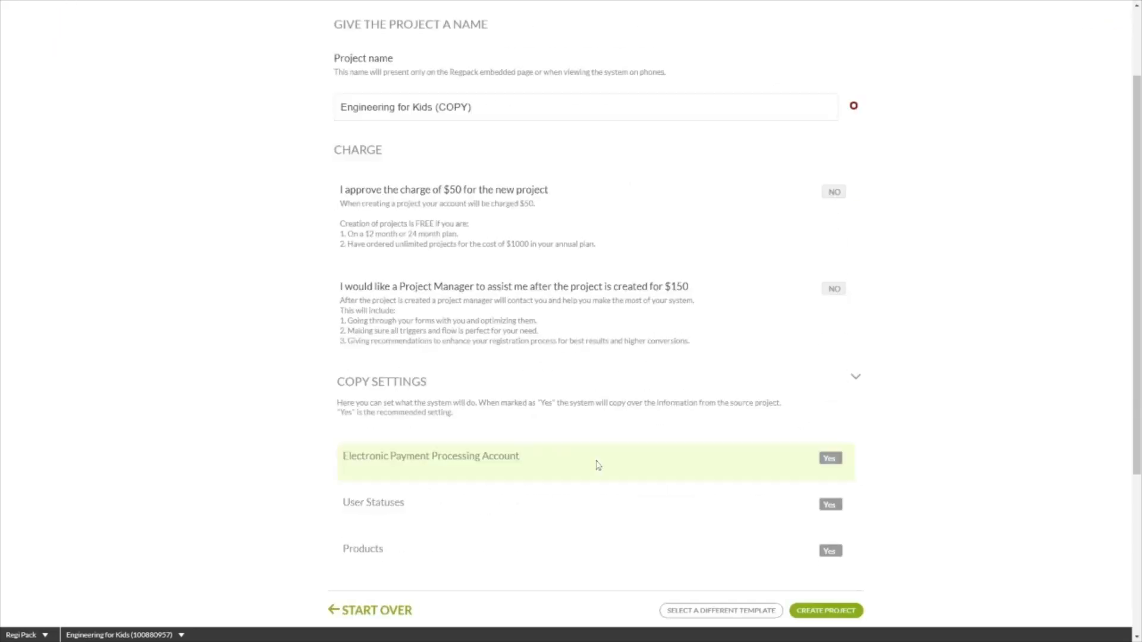
scroll("down", 3)
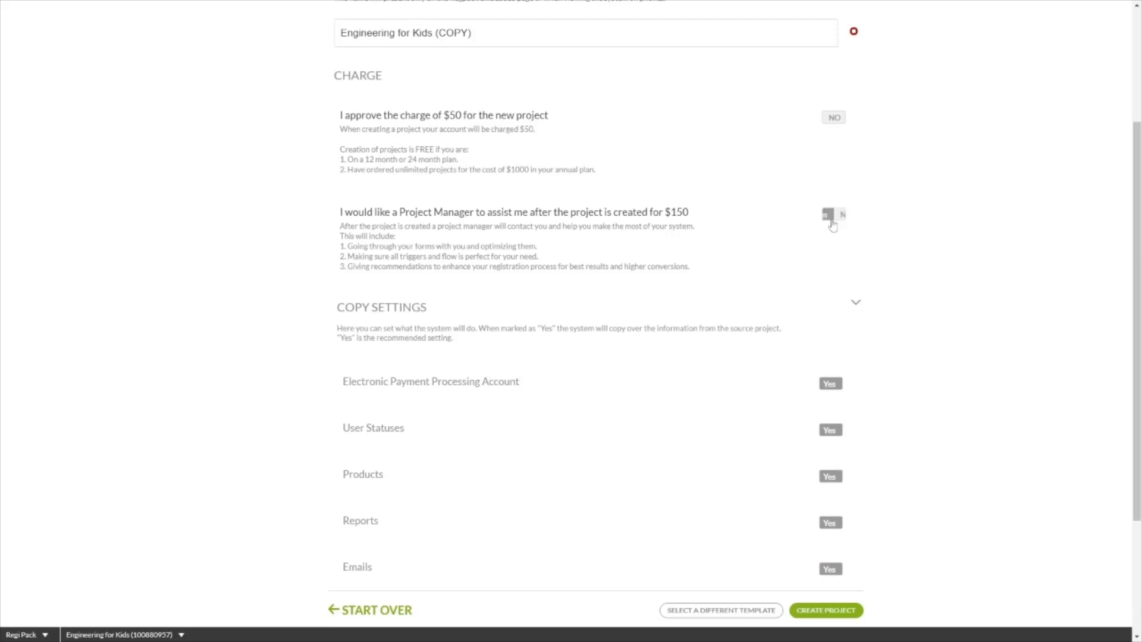
left_click(827, 214)
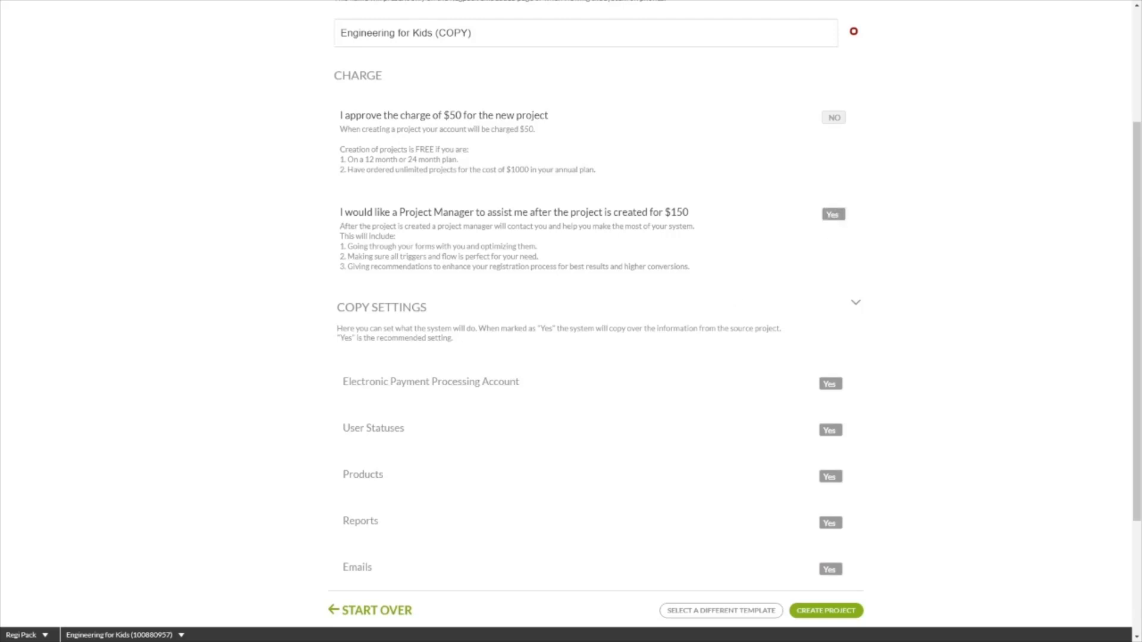
mouse_move(847, 291)
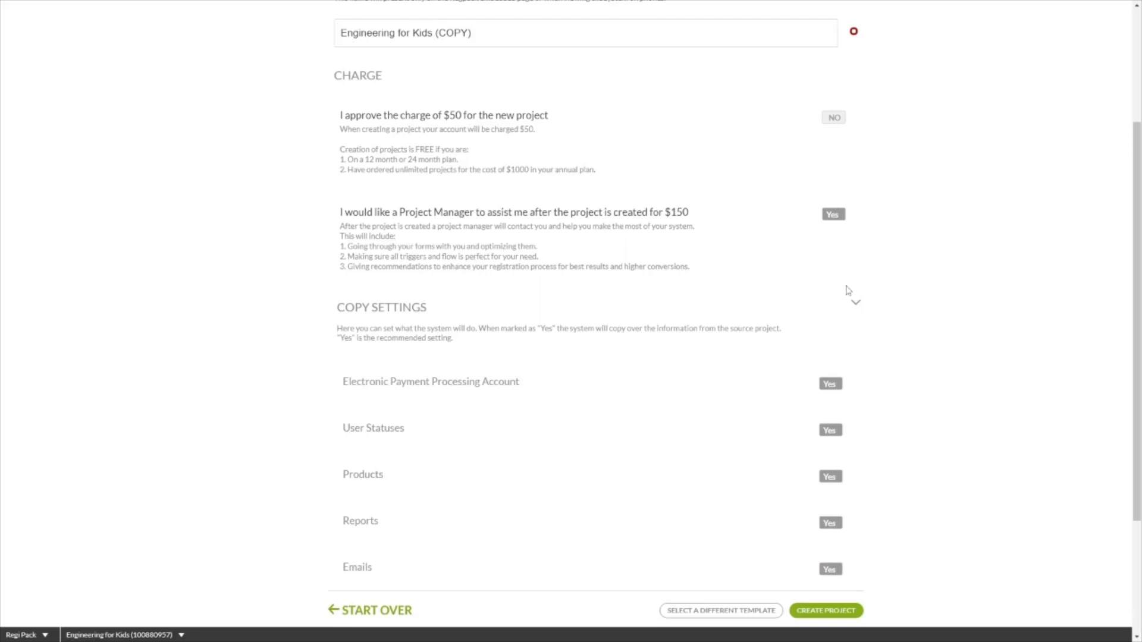
left_click(826, 611)
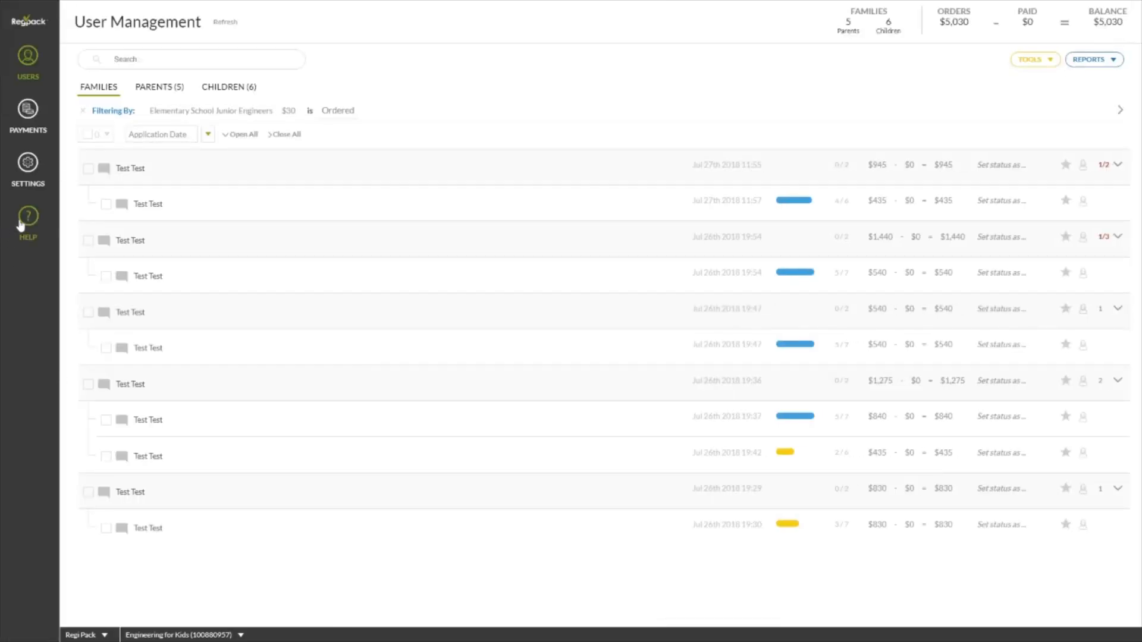
left_click(28, 222)
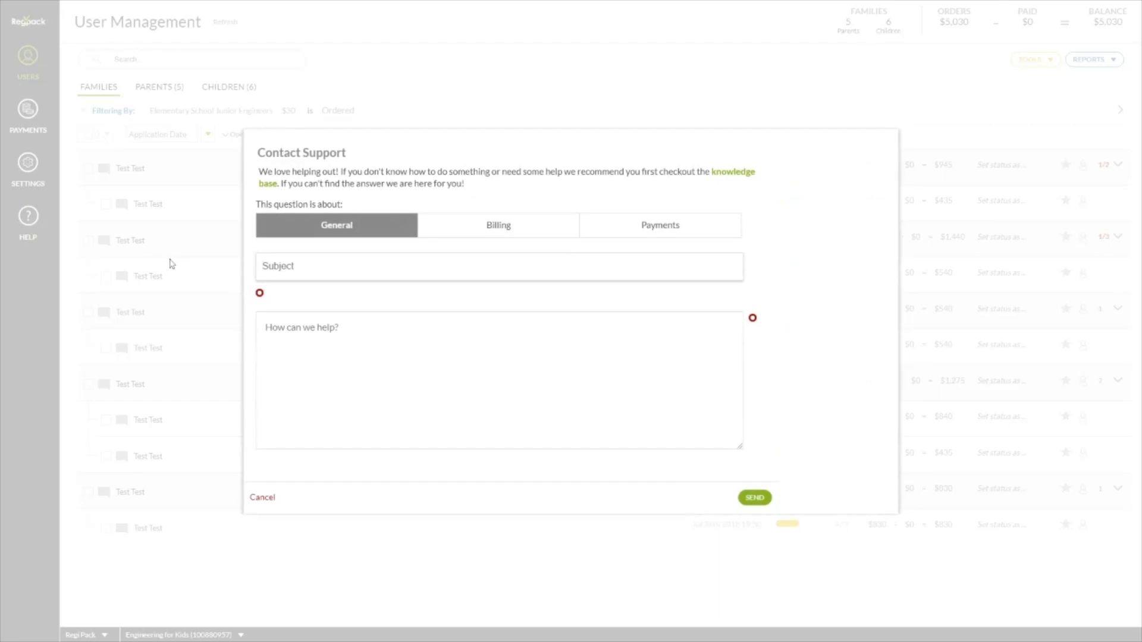